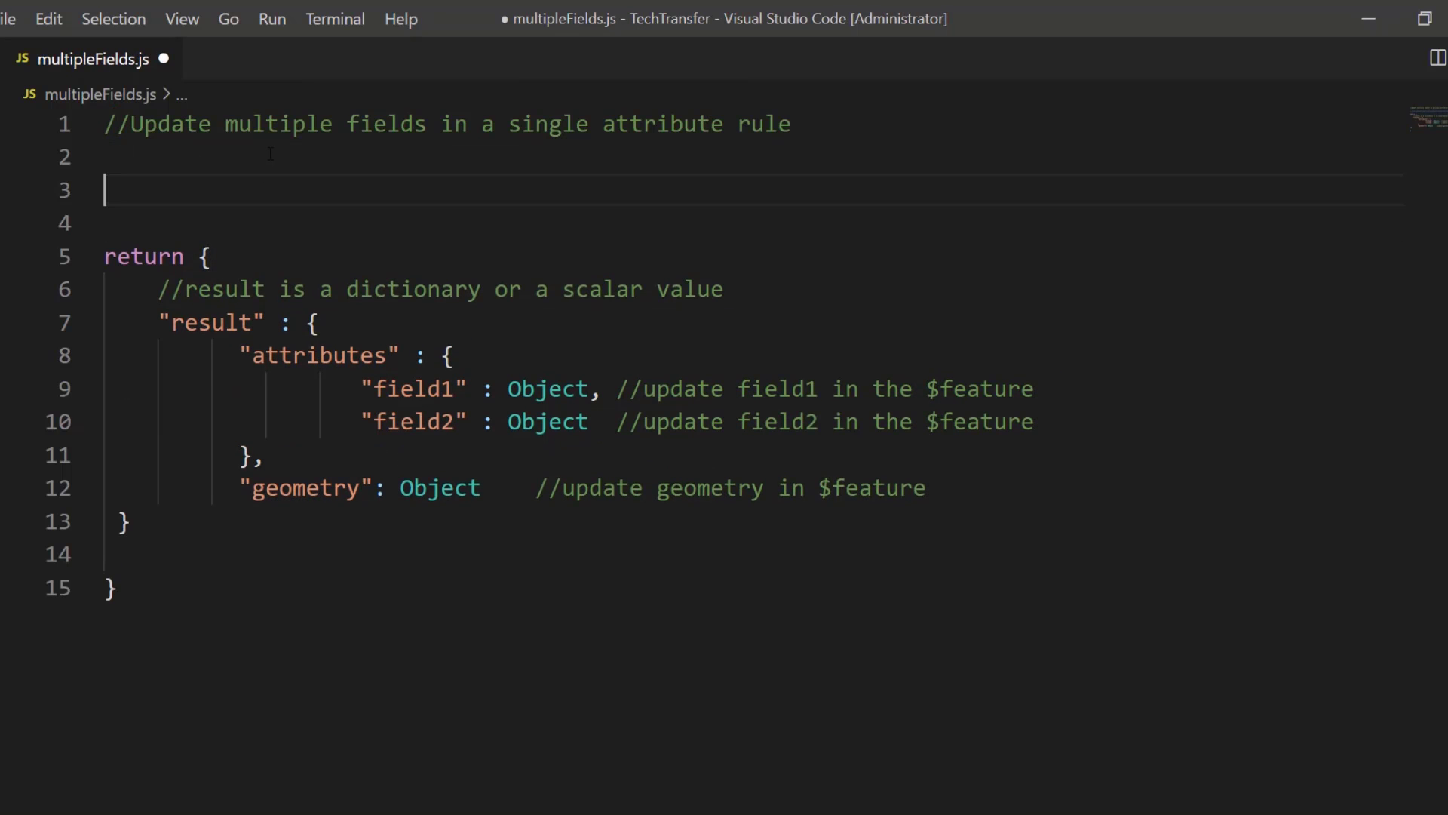
# Step: Add a temporary return "test" line, then delete it so the dictionary return sits under the comment
pyautogui.write('return')
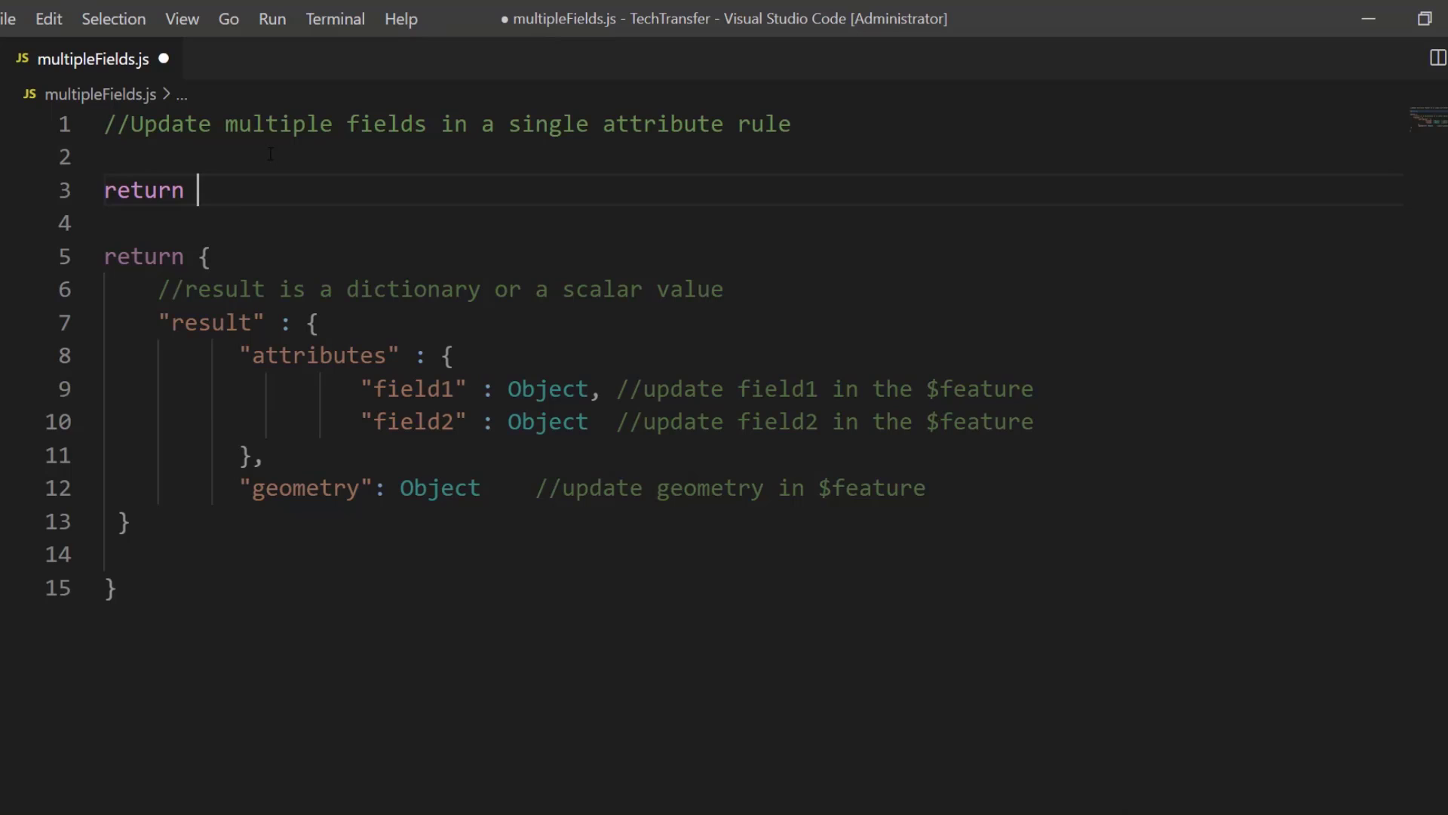
pyautogui.write('"test"')
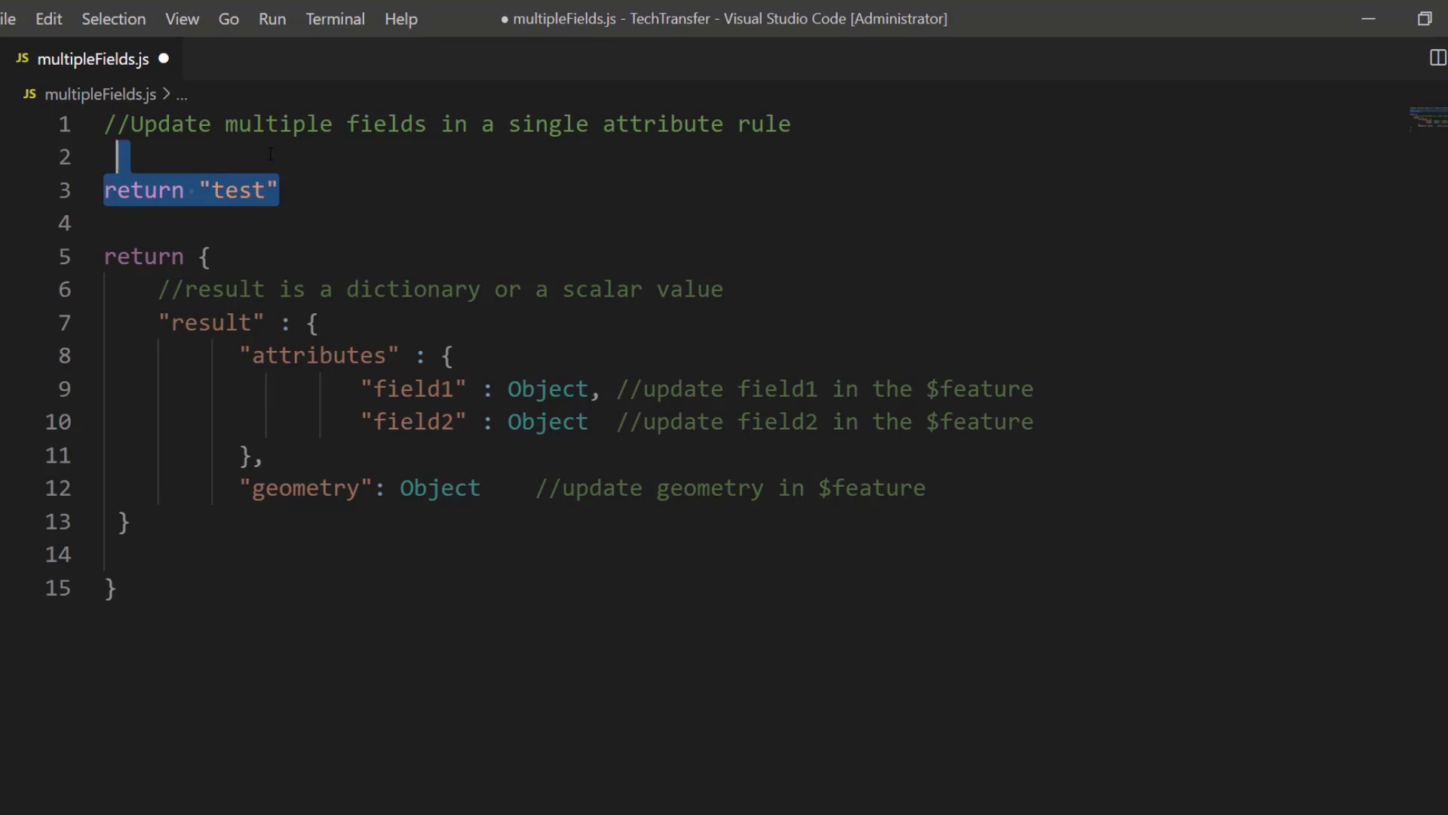
pyautogui.press('Delete')
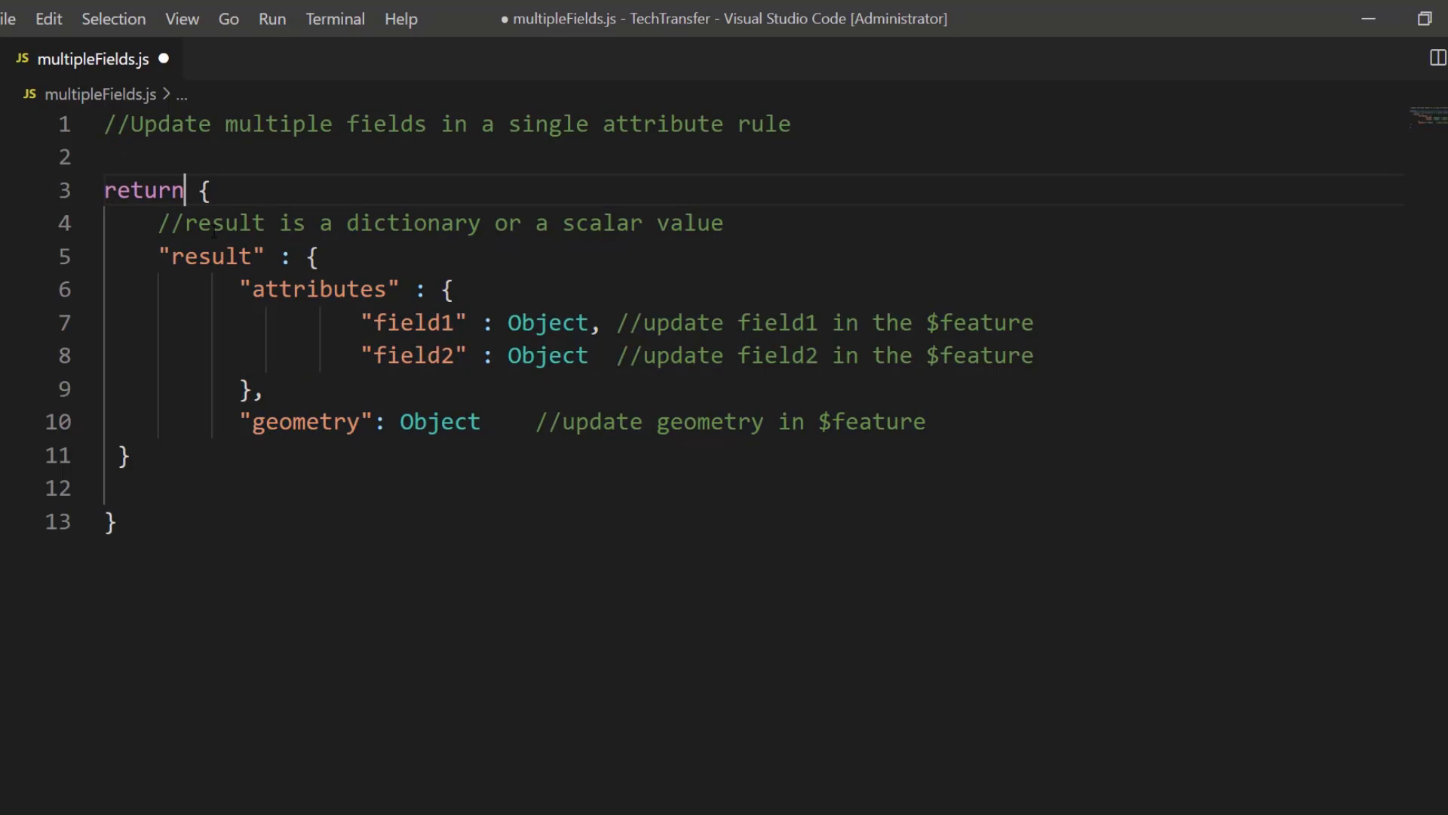
pyautogui.click(161, 257)
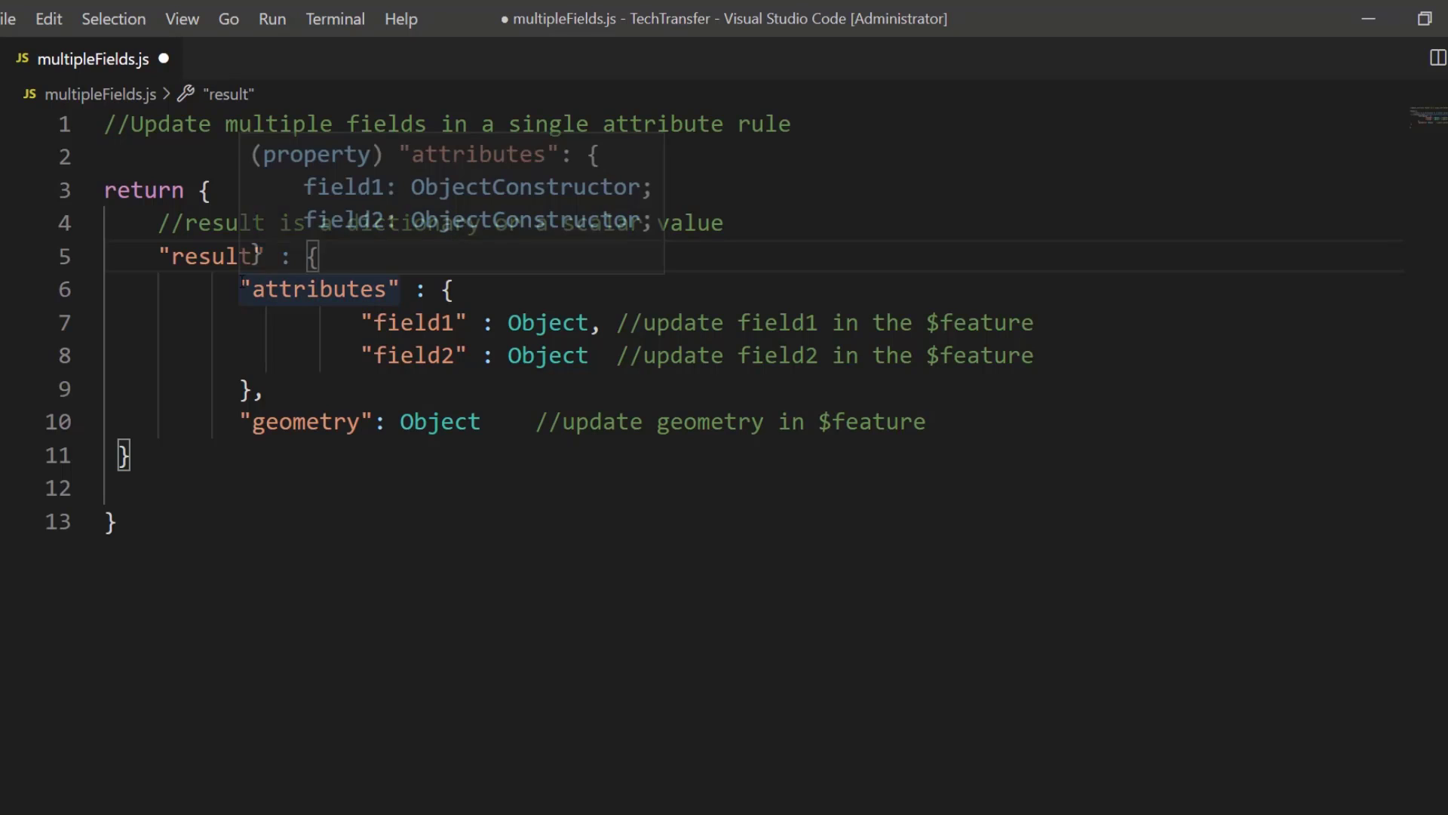
pyautogui.doubleClick(319, 289)
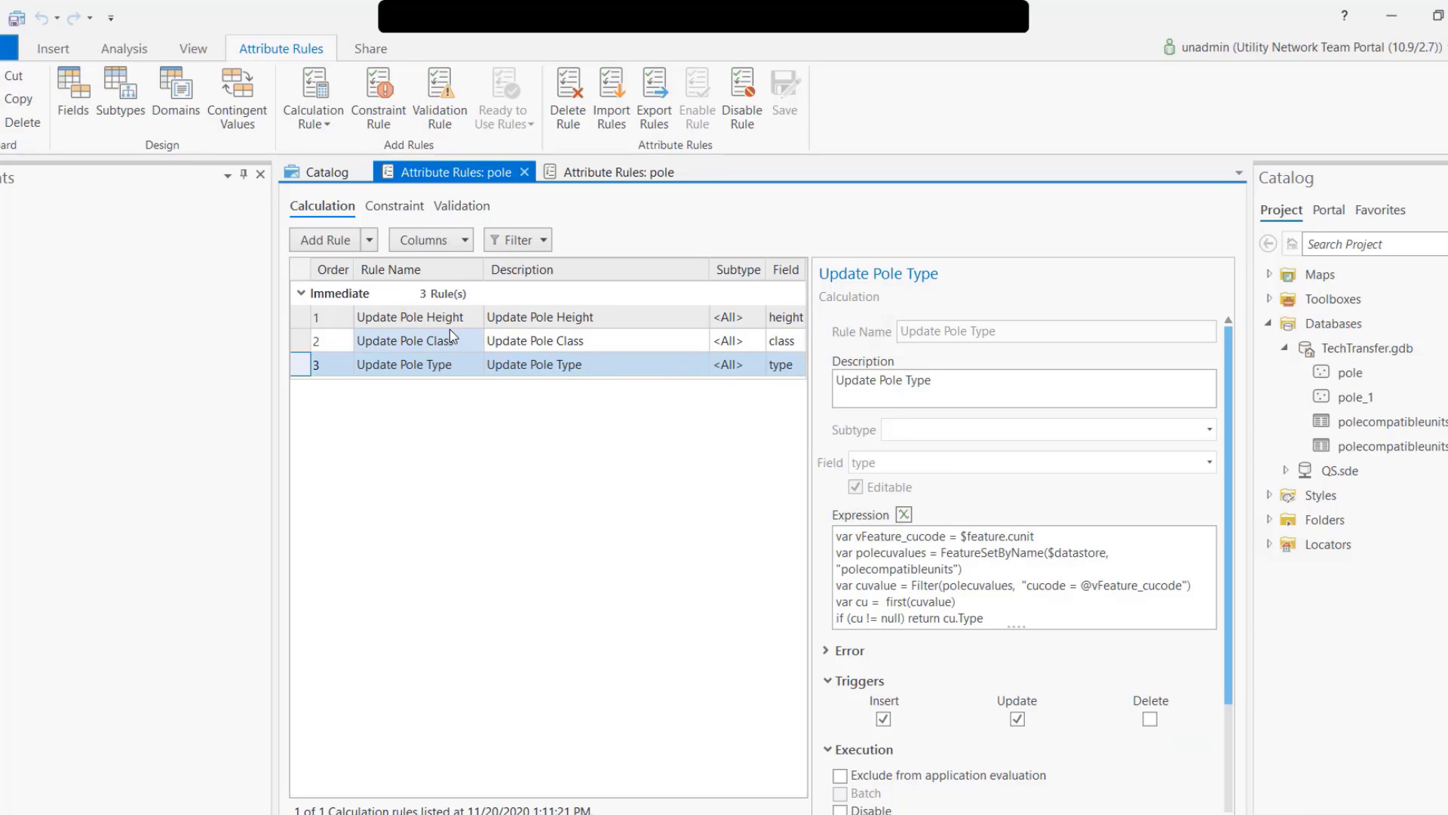
# Step: Review the Update Pole Height, Class and Type rules, then show the height rule's full Arcade script
pyautogui.click(404, 364)
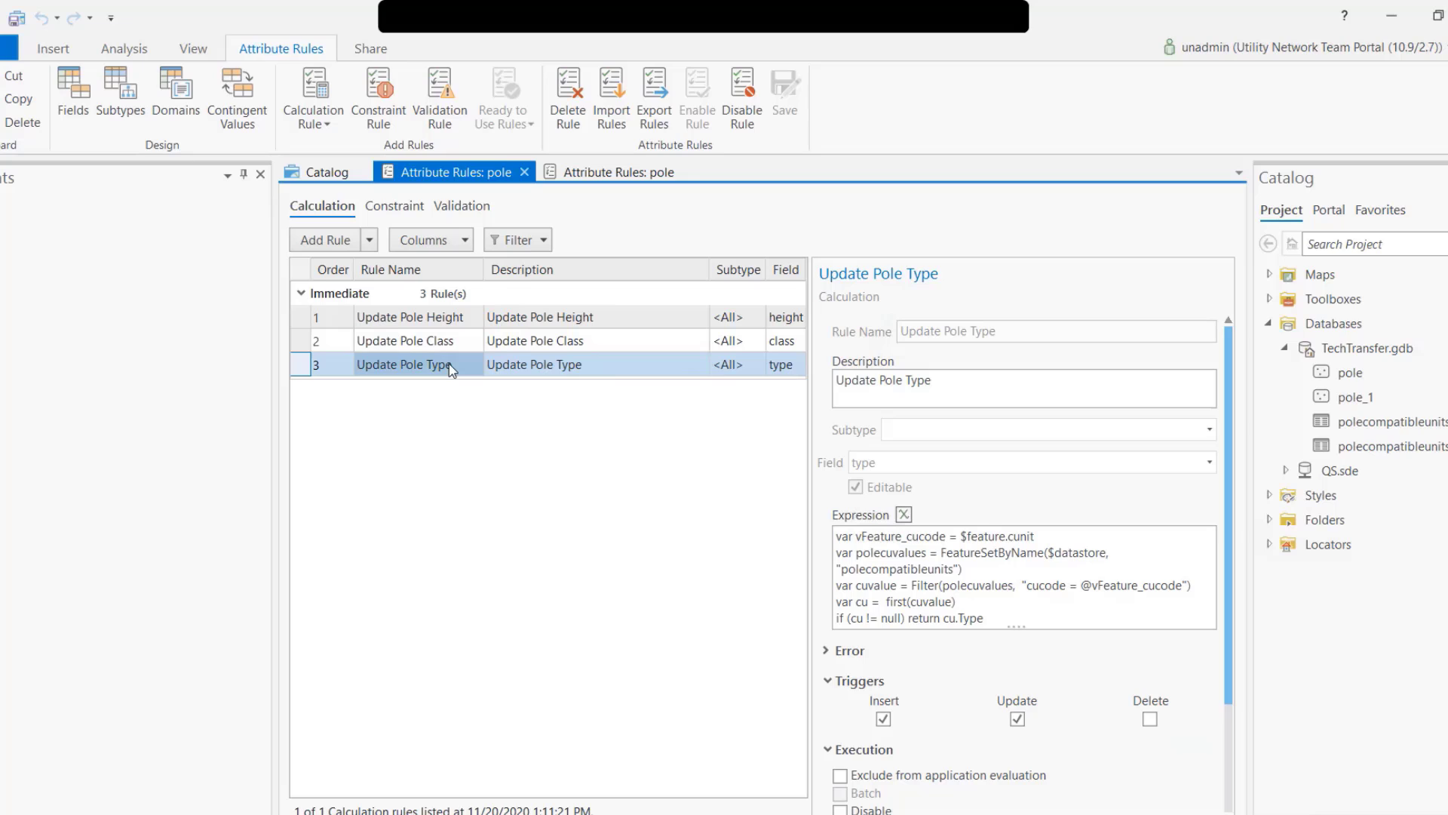
pyautogui.moveTo(1385, 421)
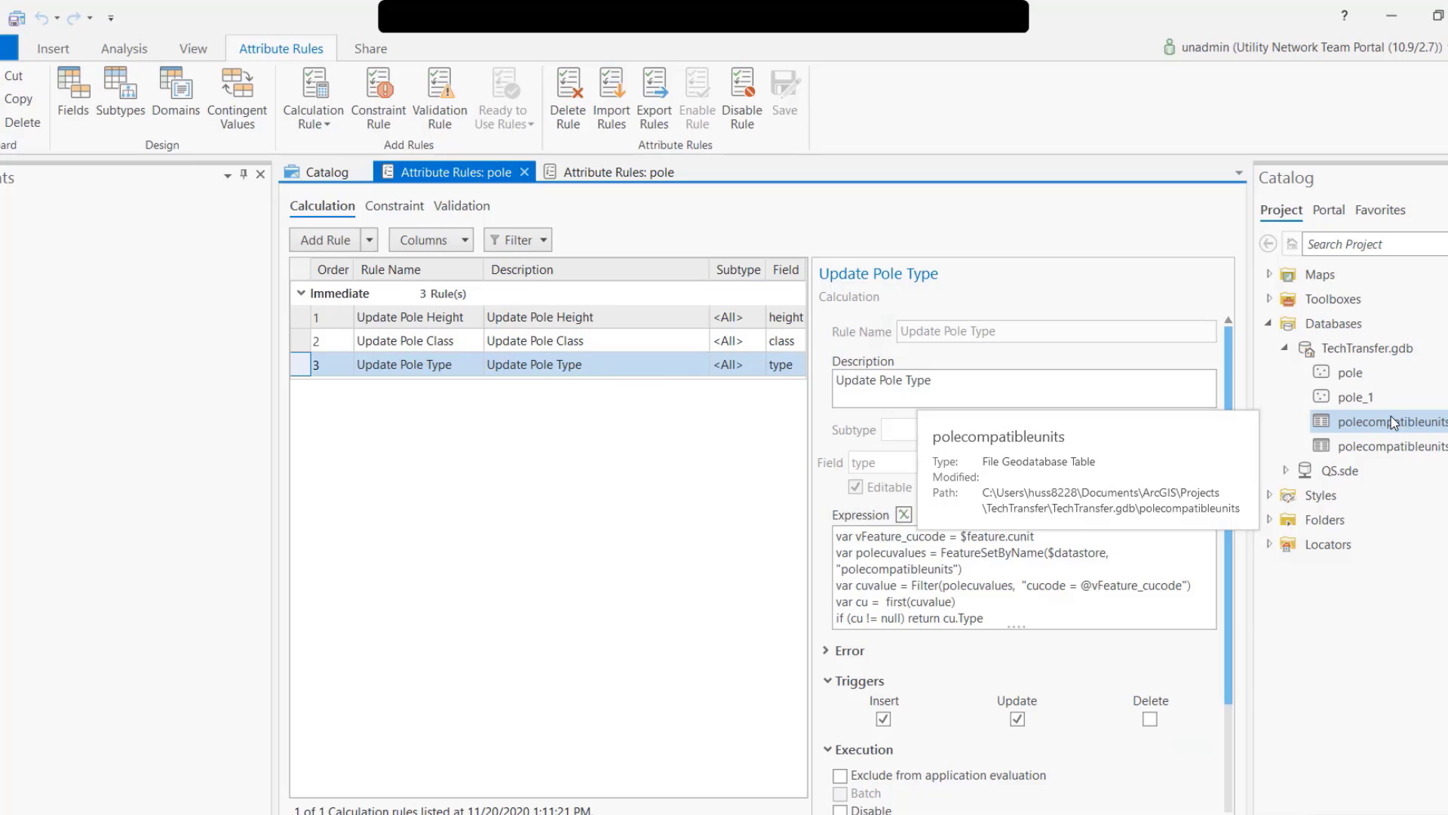
pyautogui.moveTo(447, 323)
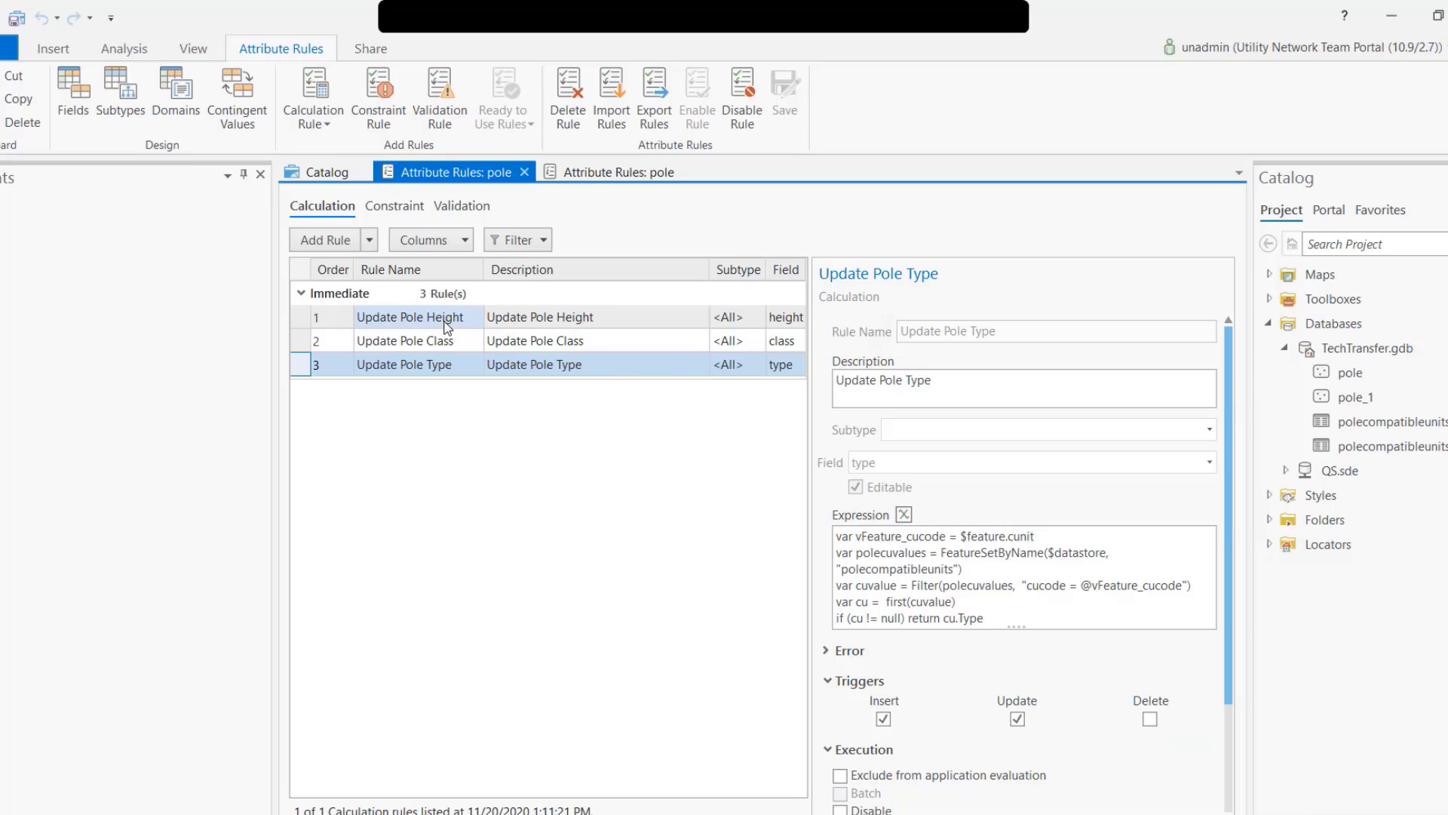
pyautogui.click(410, 317)
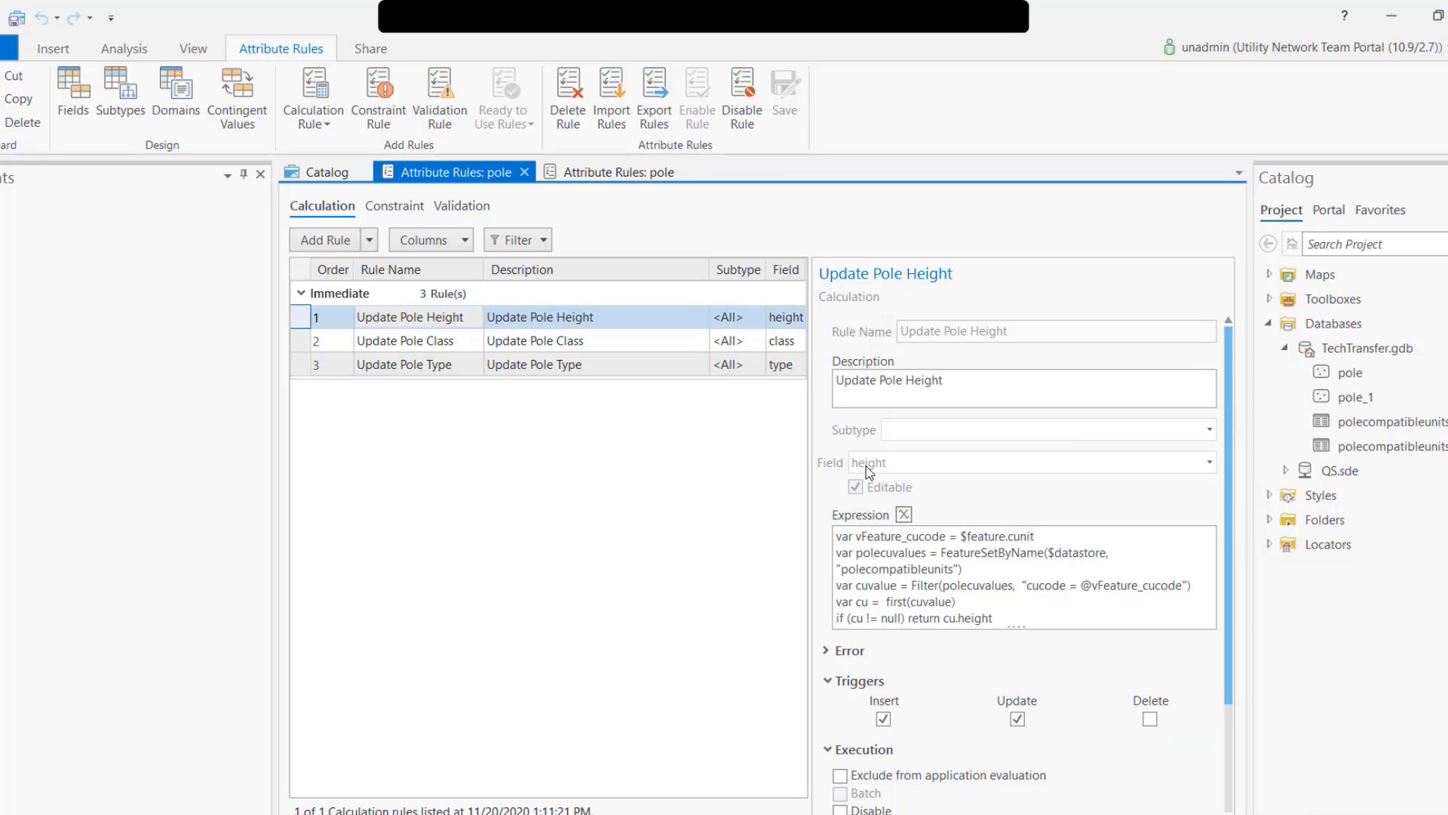
pyautogui.click(404, 339)
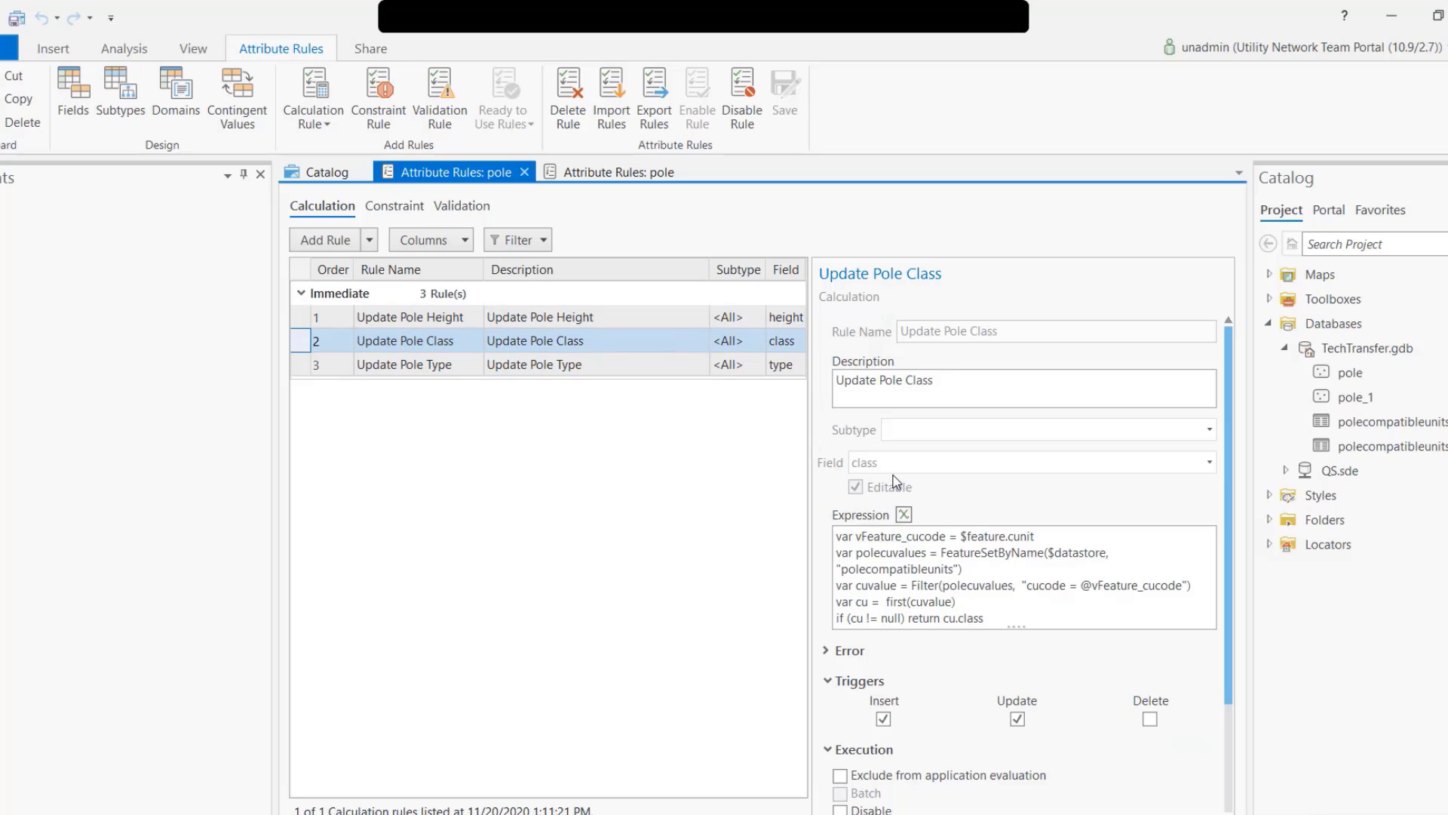
pyautogui.click(404, 364)
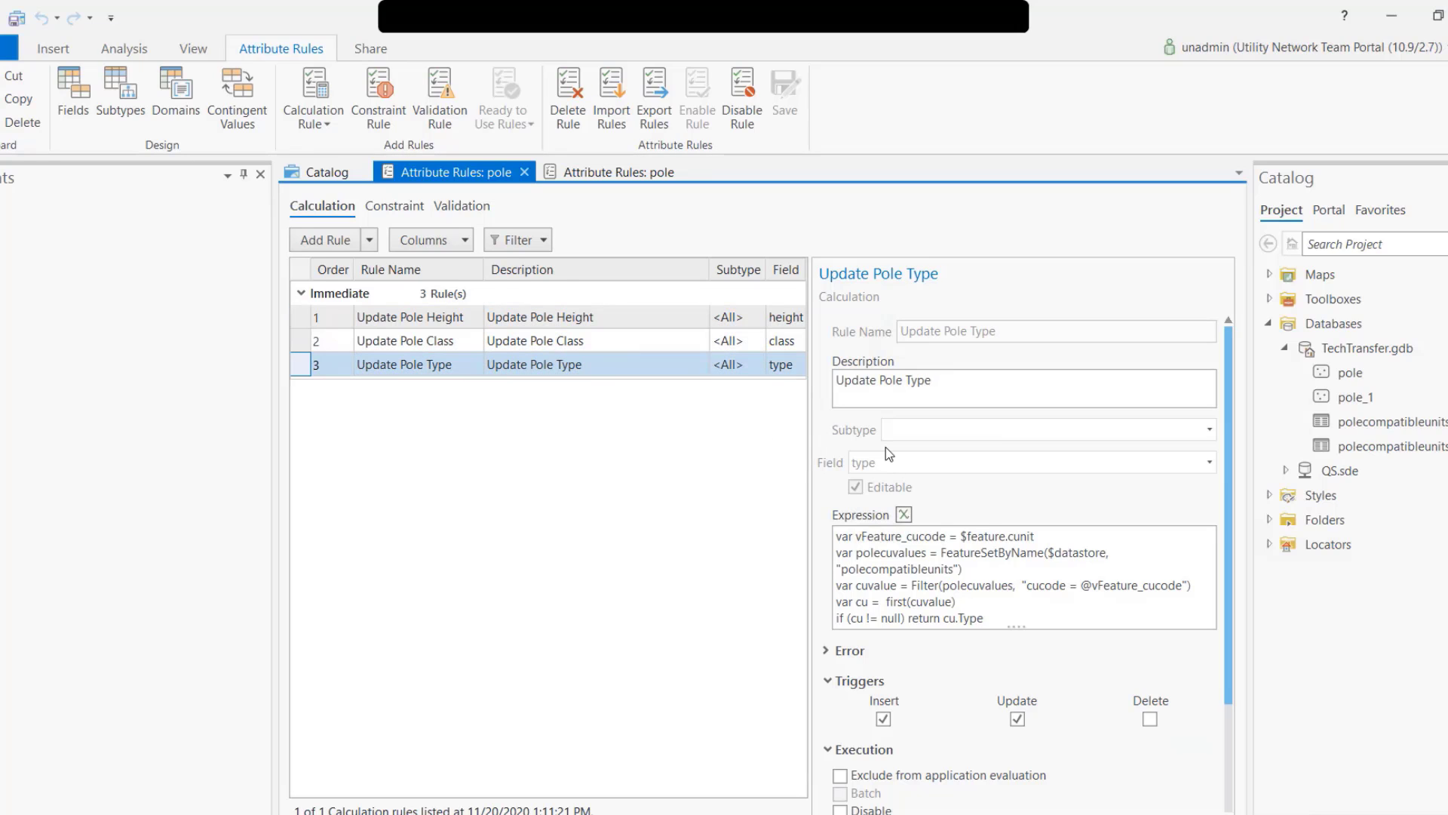
pyautogui.click(416, 317)
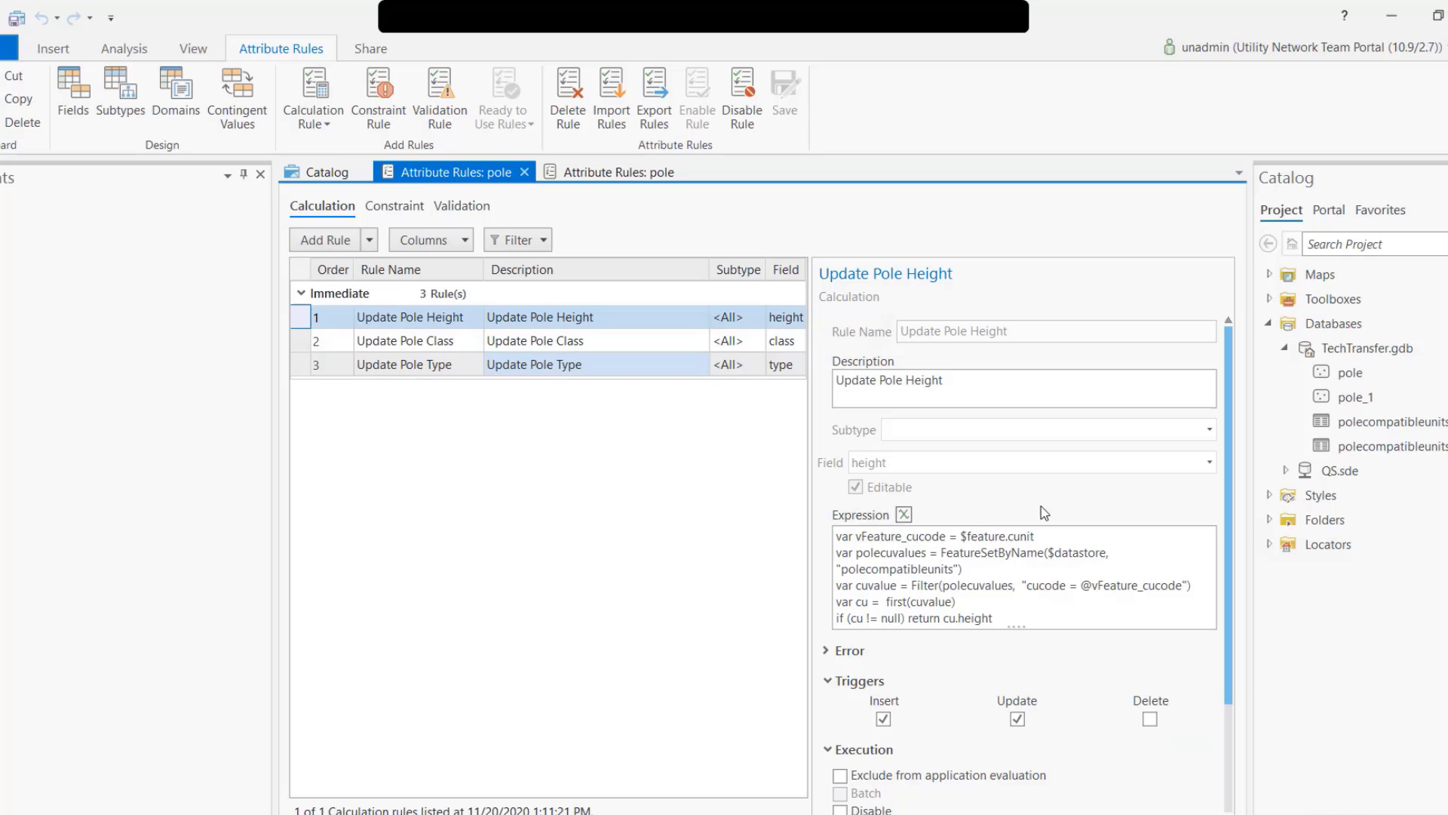
pyautogui.click(903, 515)
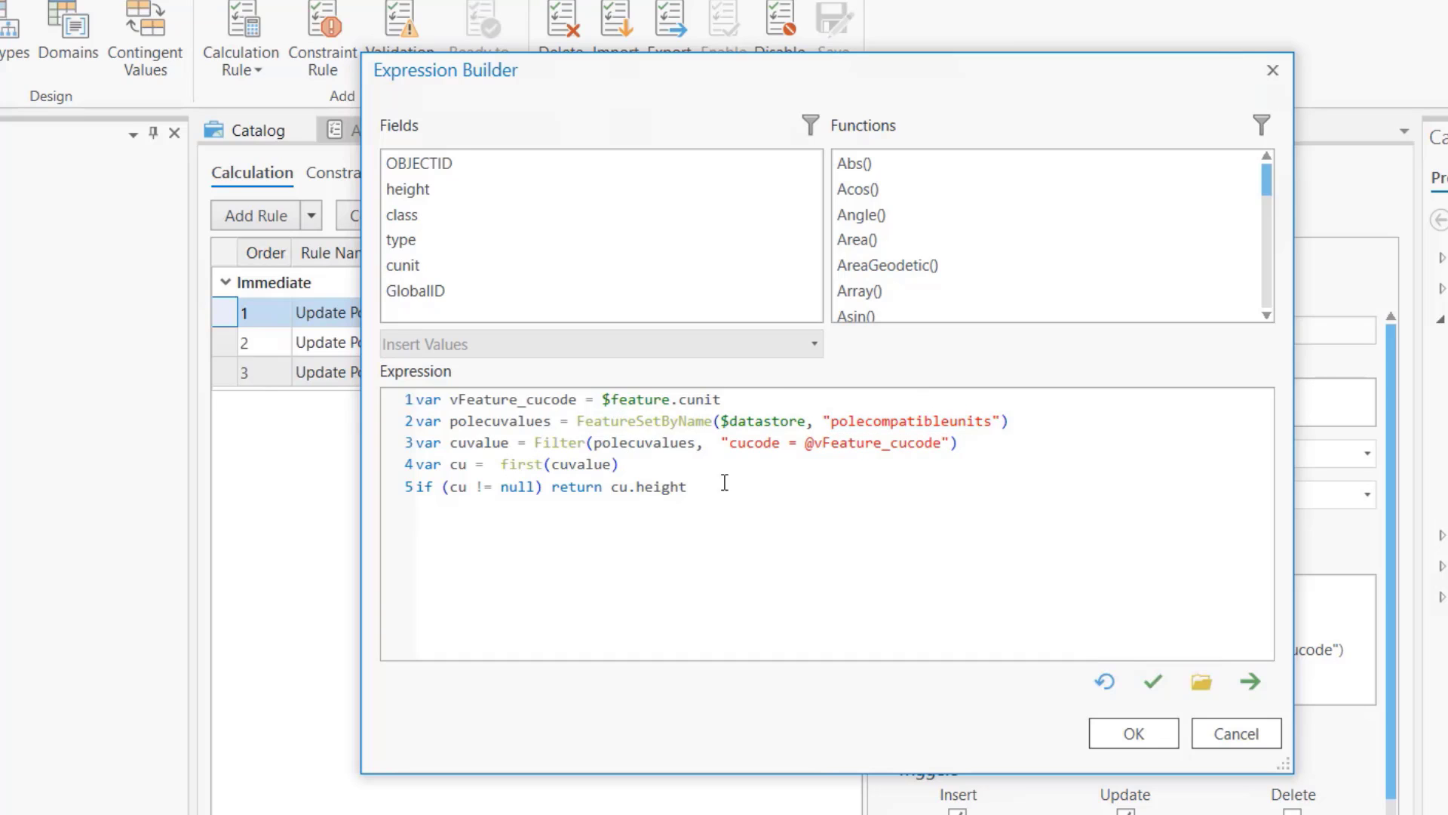
# Step: Close Expression Builder and show the second pole rules view with the combined rule
pyautogui.click(1131, 734)
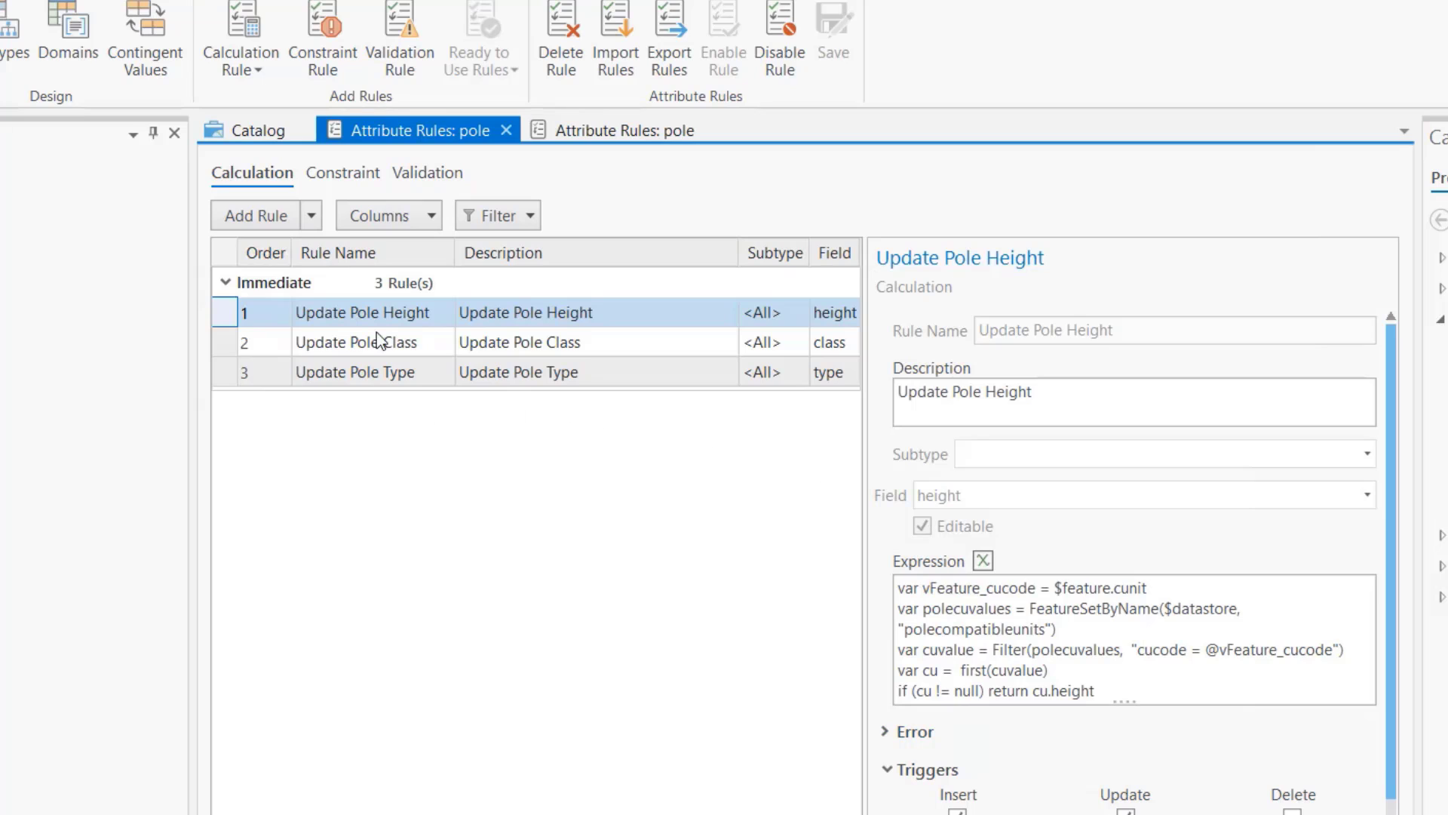
pyautogui.click(355, 371)
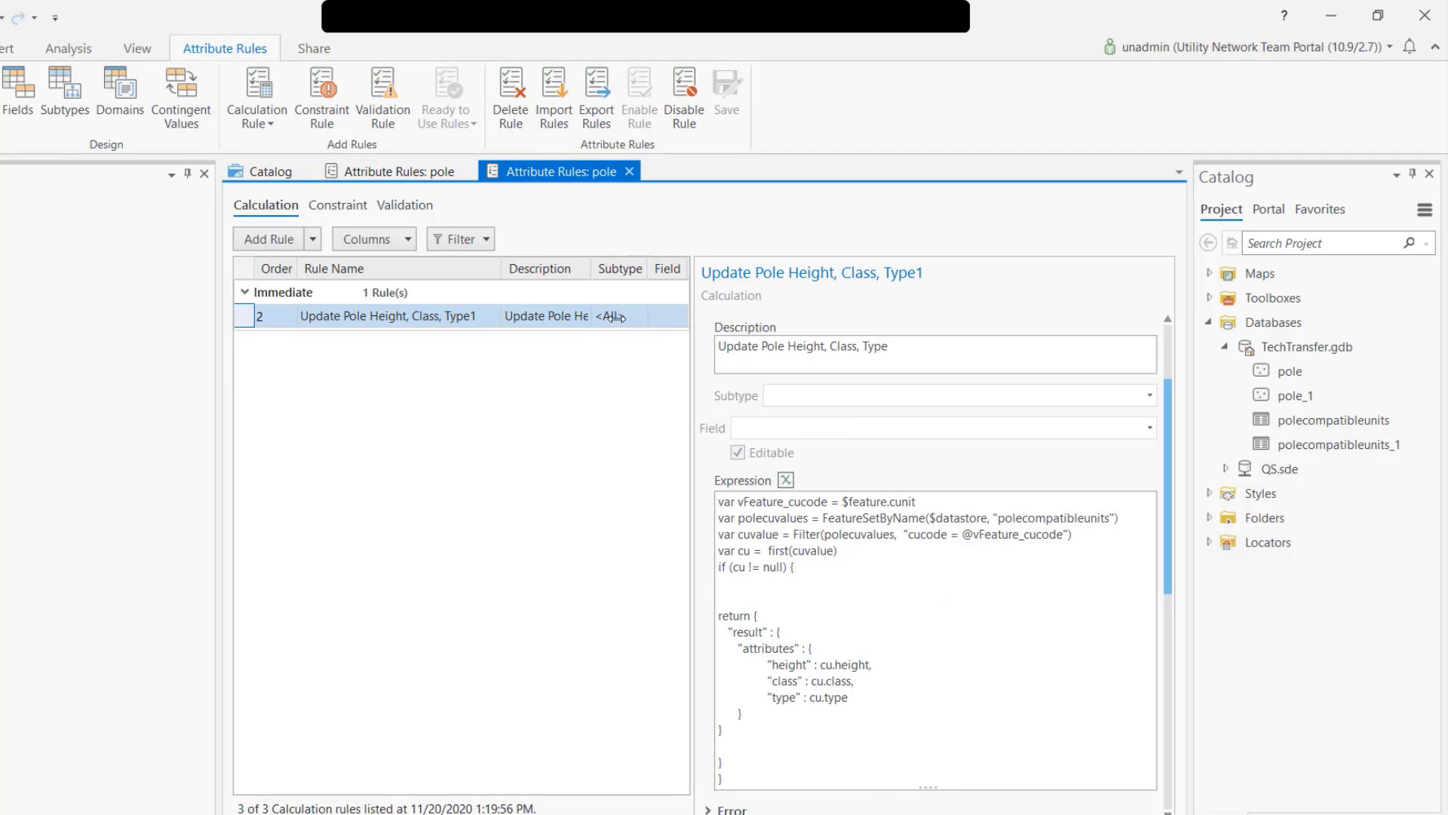
# Step: Show the combined Update Pole Height, Class, Type1 rule's full Arcade script in Expression Builder
pyautogui.click(388, 316)
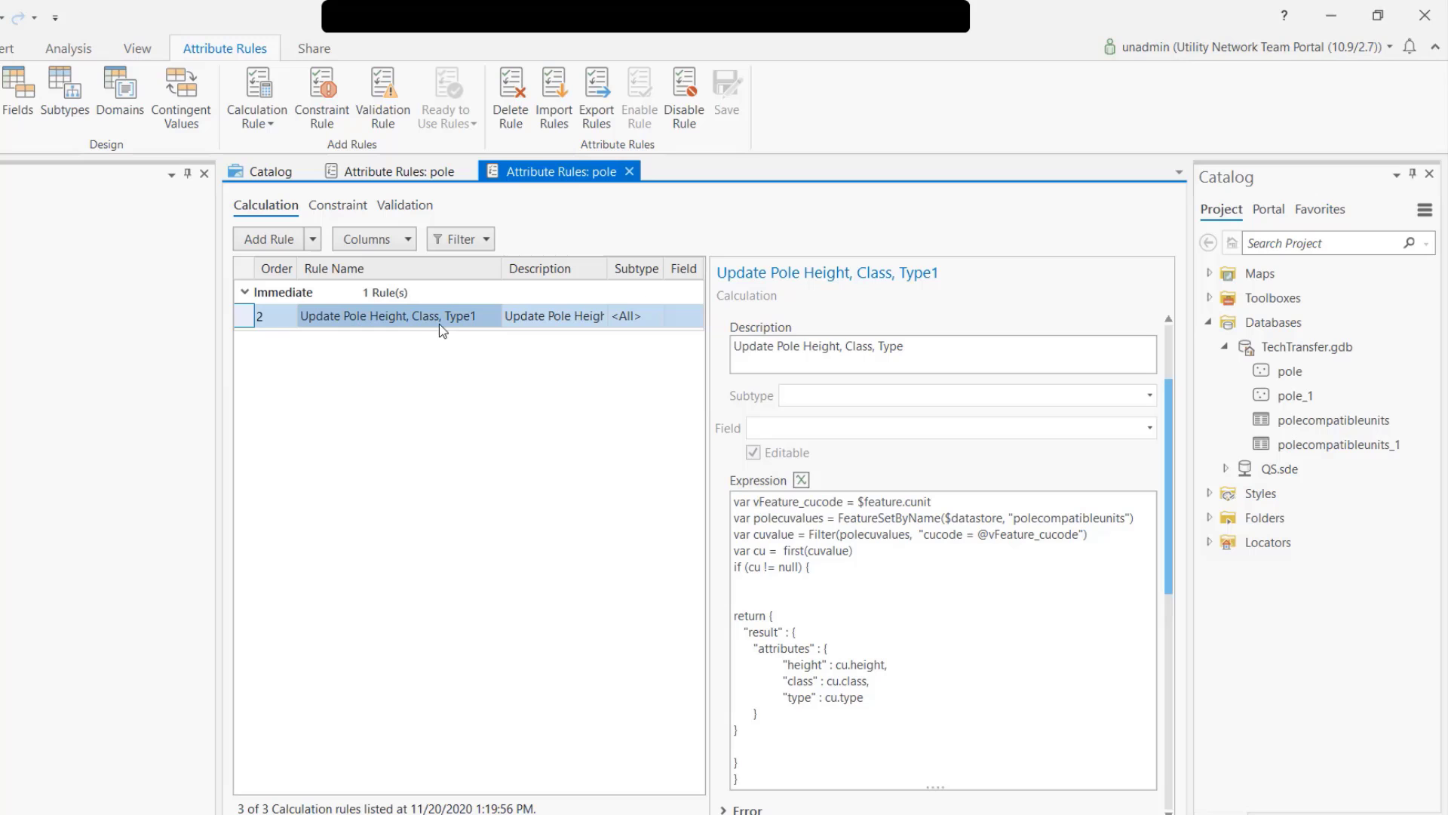
pyautogui.click(800, 480)
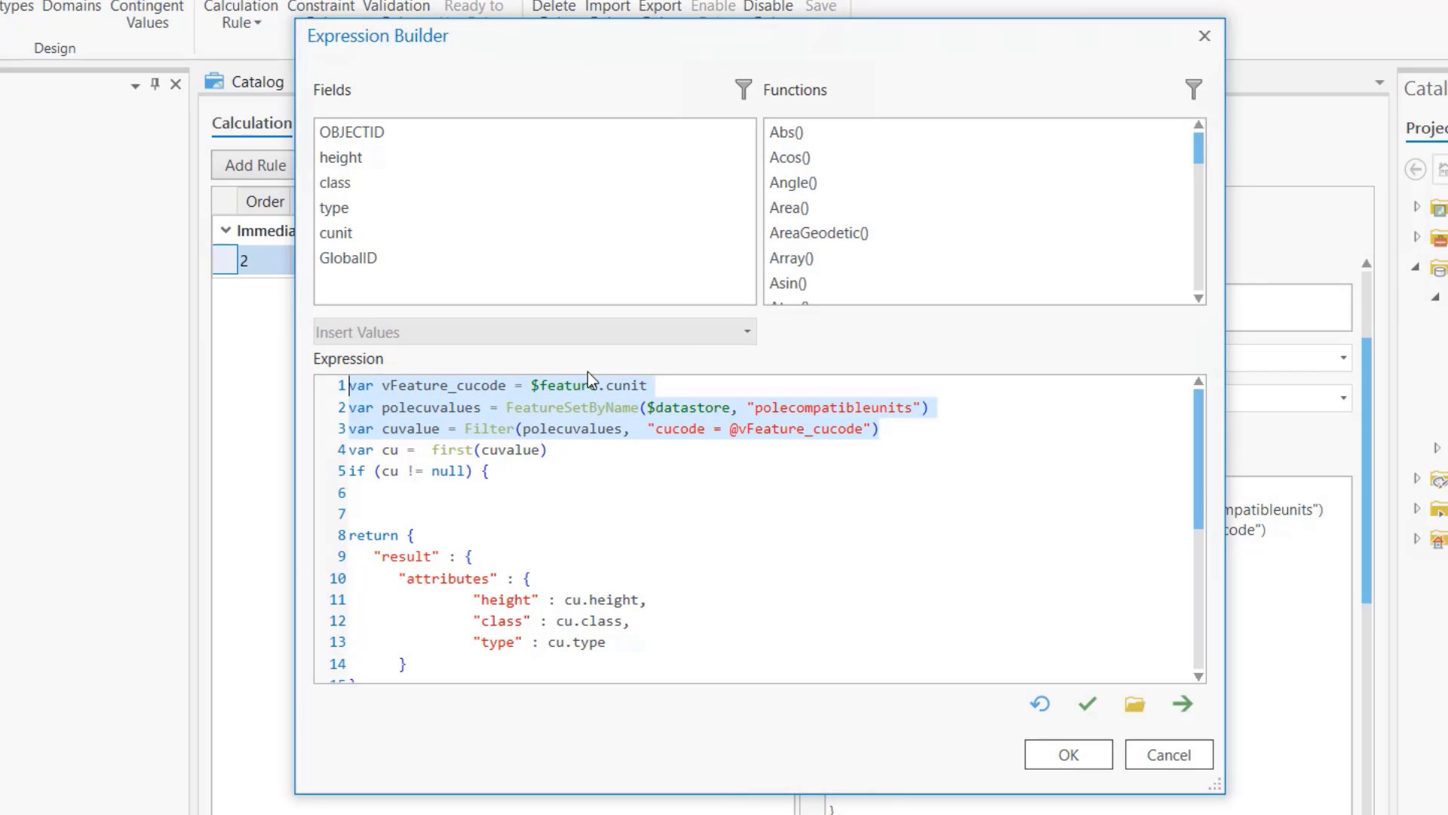
pyautogui.click(388, 450)
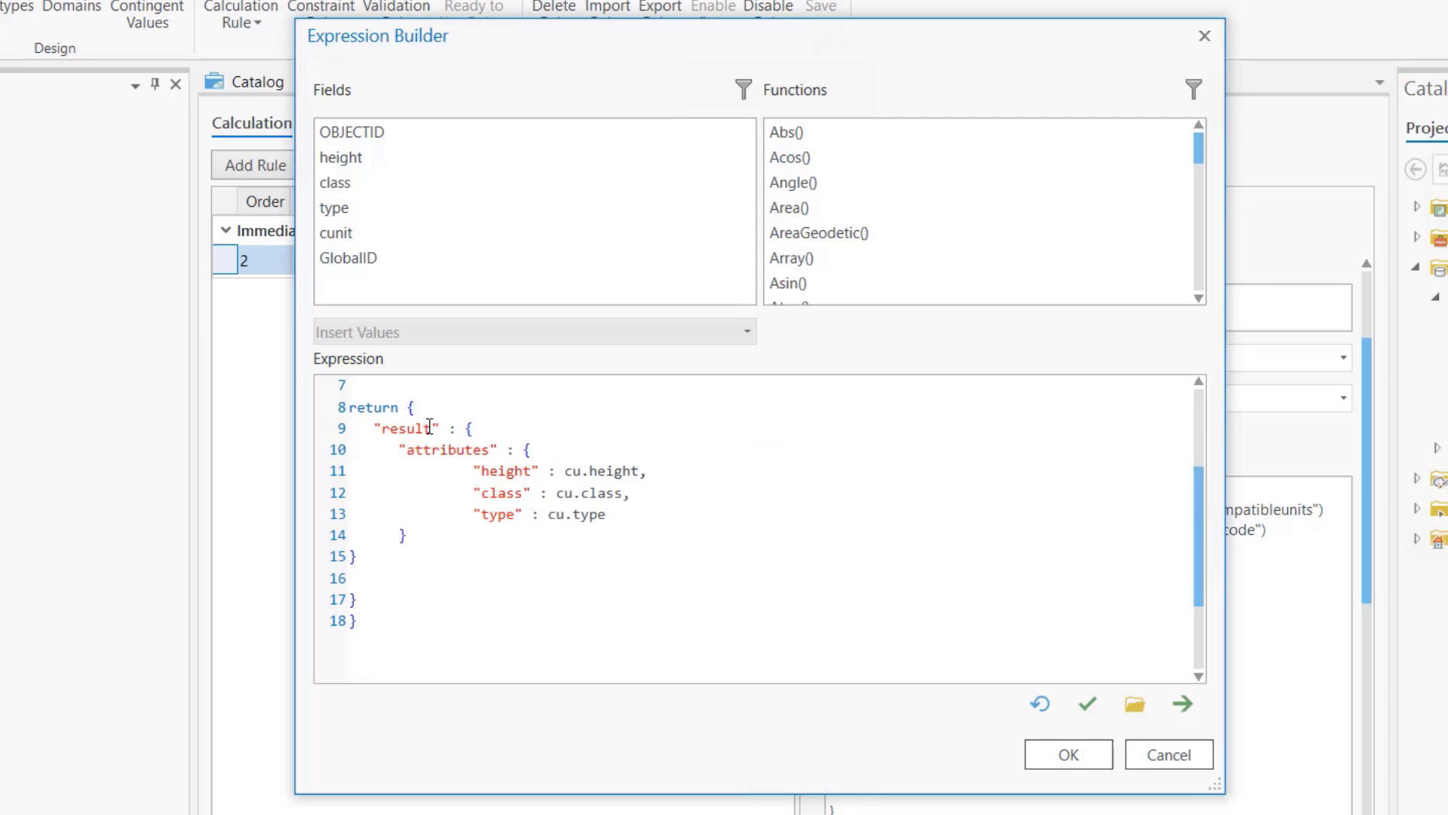
pyautogui.click(349, 578)
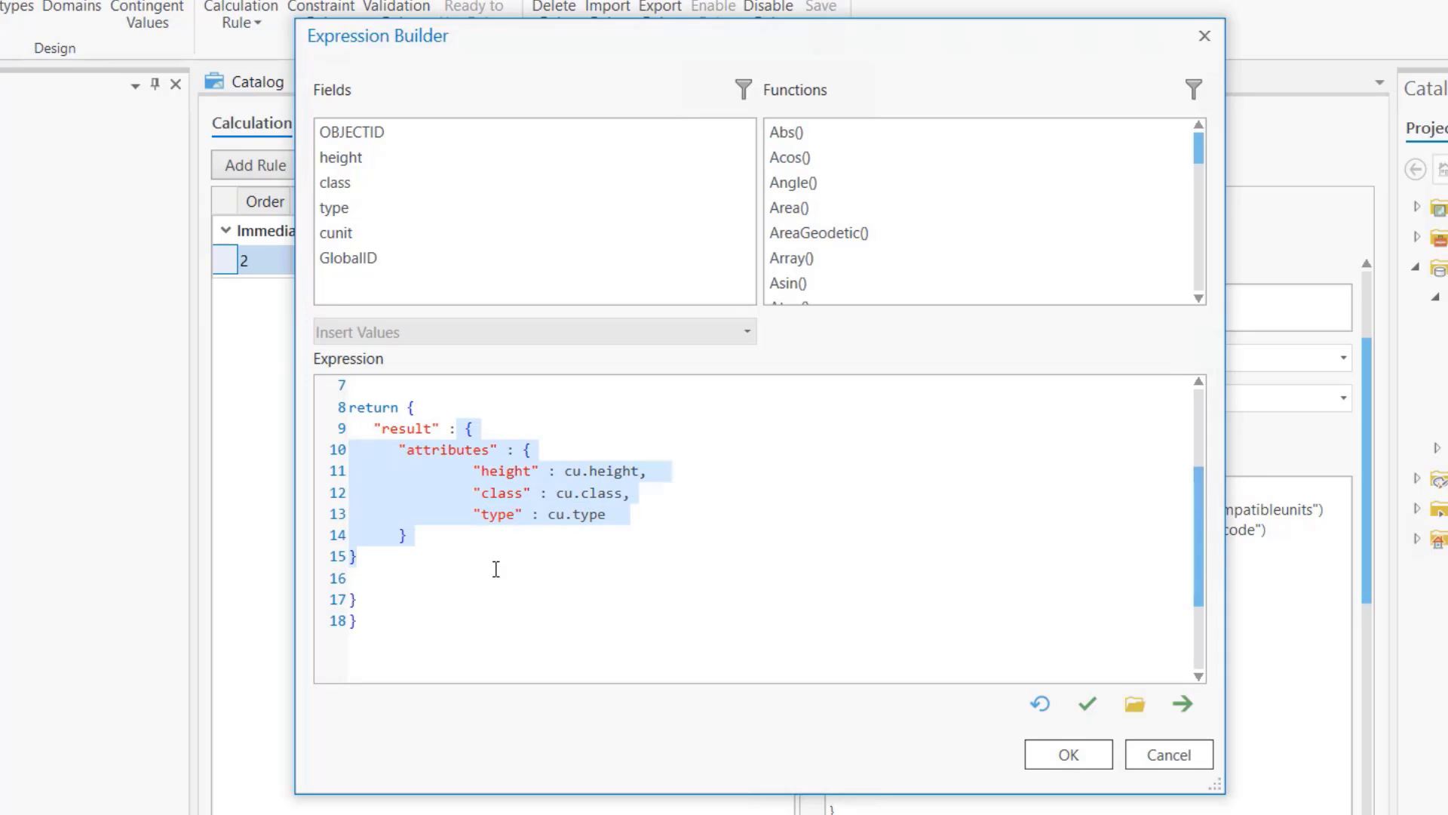
pyautogui.click(501, 449)
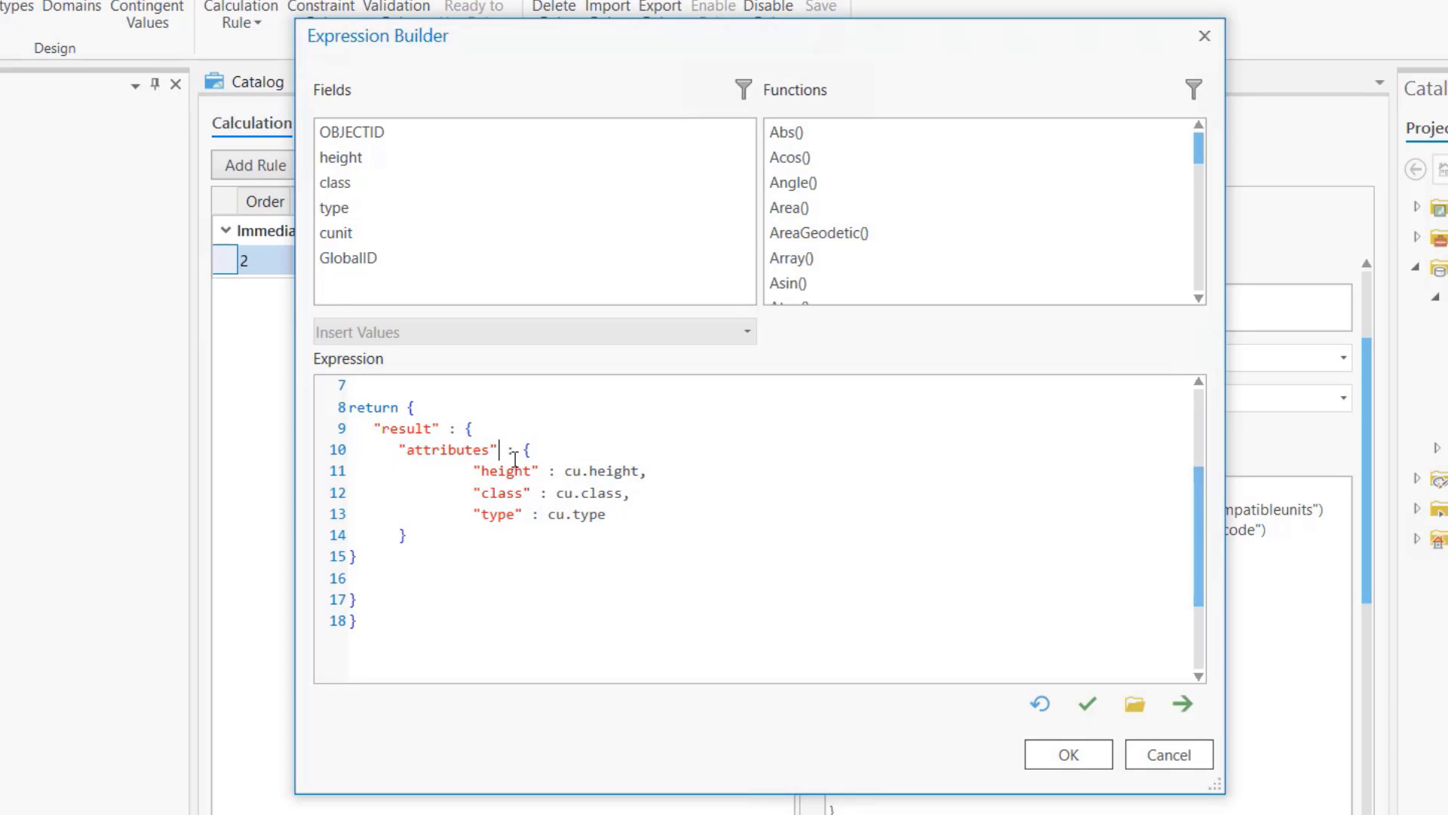
pyautogui.doubleClick(507, 471)
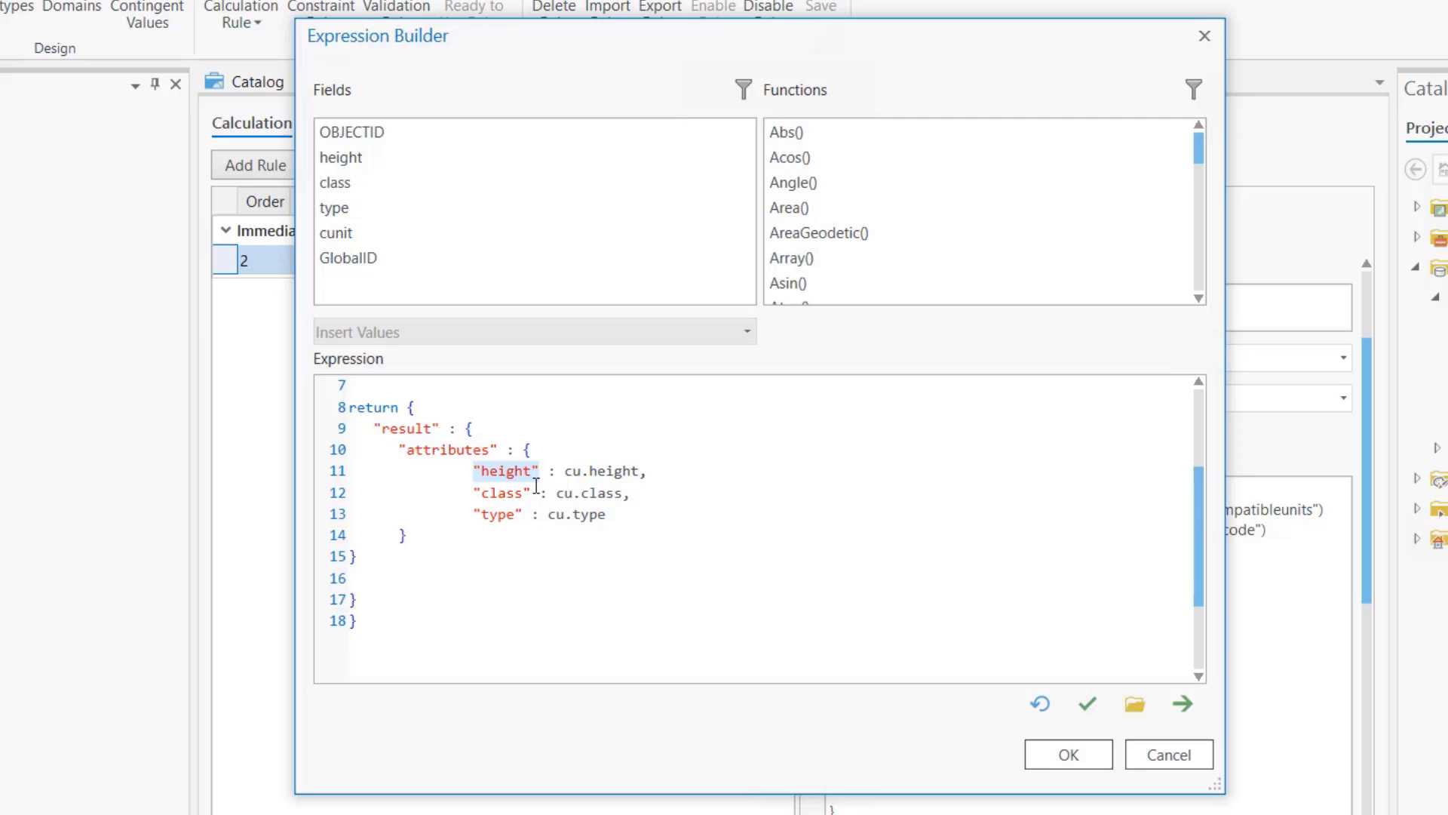